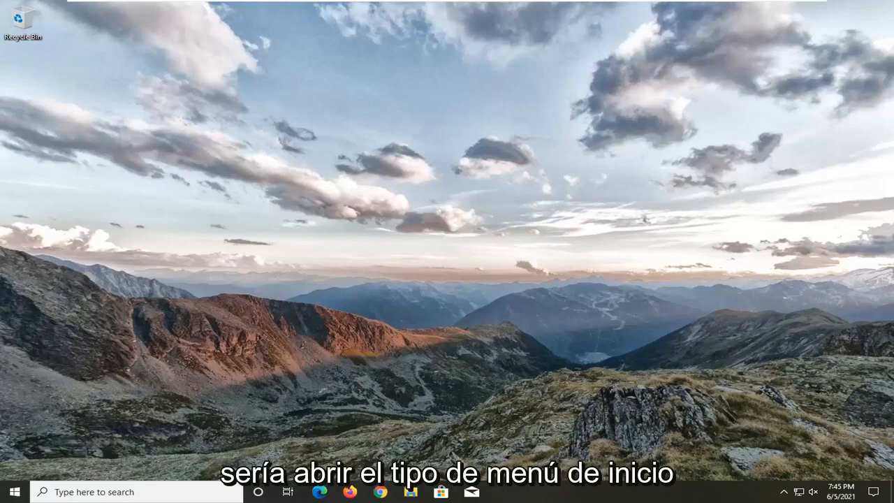
Step: Search the Start menu for 'trouble' to find Troubleshoot settings
{"action": "type", "text": "troubleshoot"}
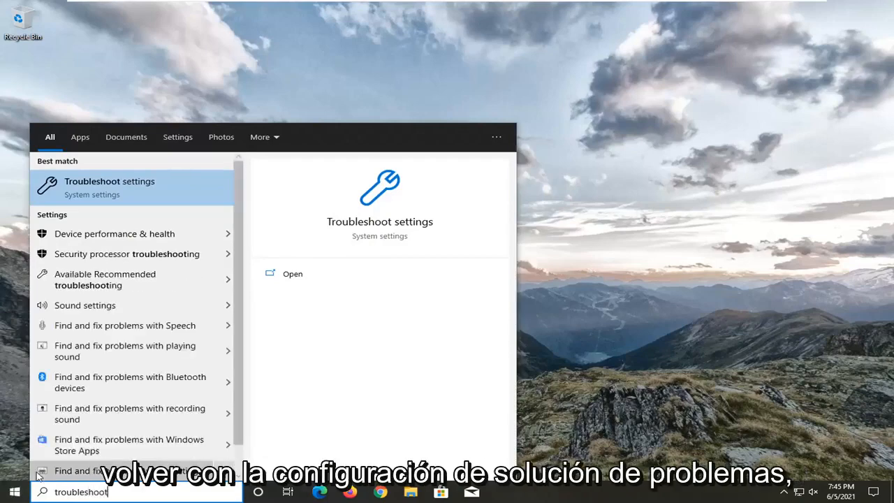
{"action": "mouse_move", "coordinate": [113, 198]}
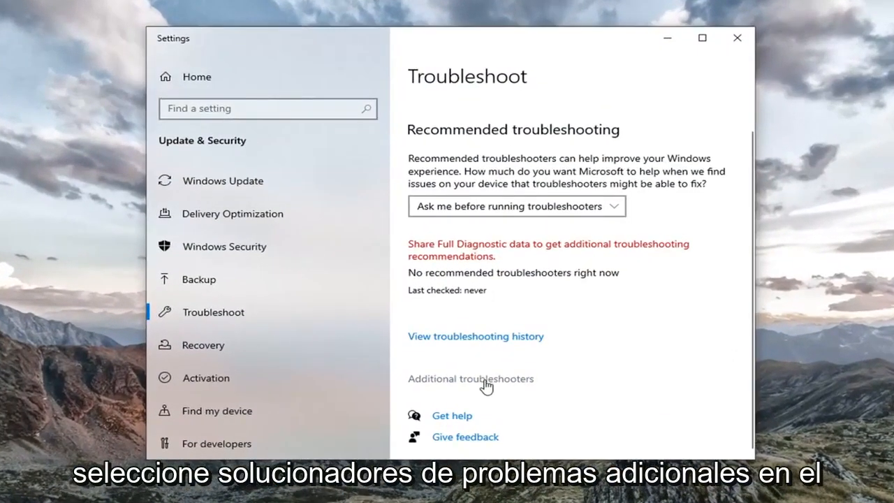
Step: Run the Playing Audio troubleshooter from Additional troubleshooters
{"action": "left_click", "coordinate": [471, 379]}
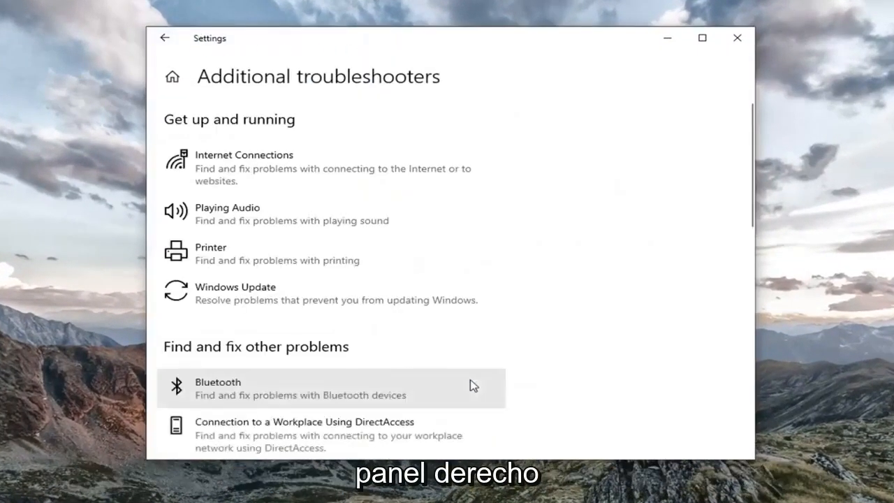
{"action": "mouse_move", "coordinate": [238, 253]}
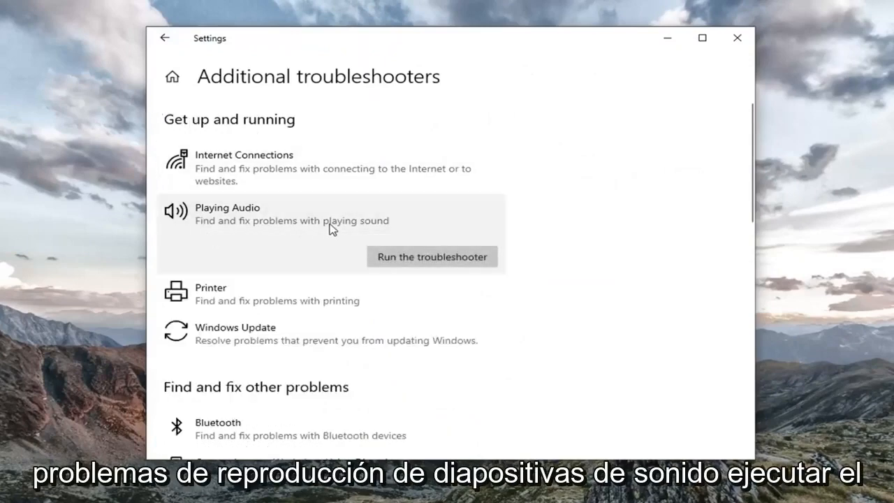
{"action": "left_click", "coordinate": [432, 256]}
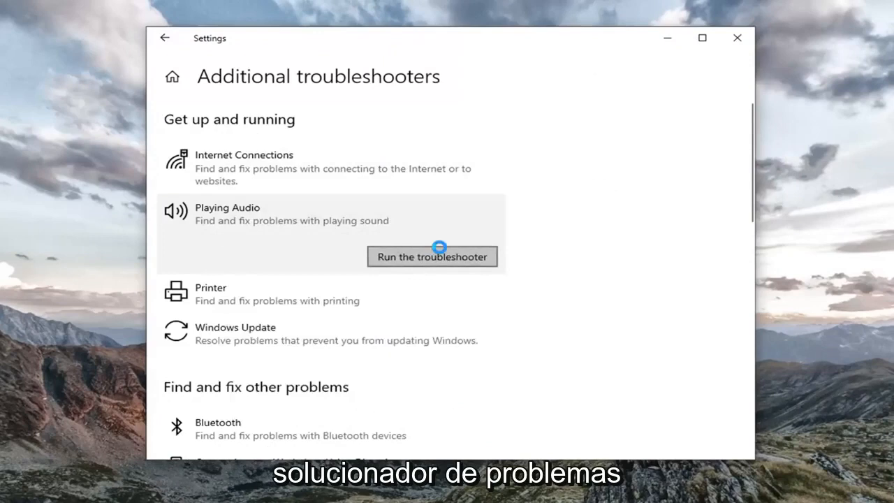
{"action": "left_click", "coordinate": [431, 256]}
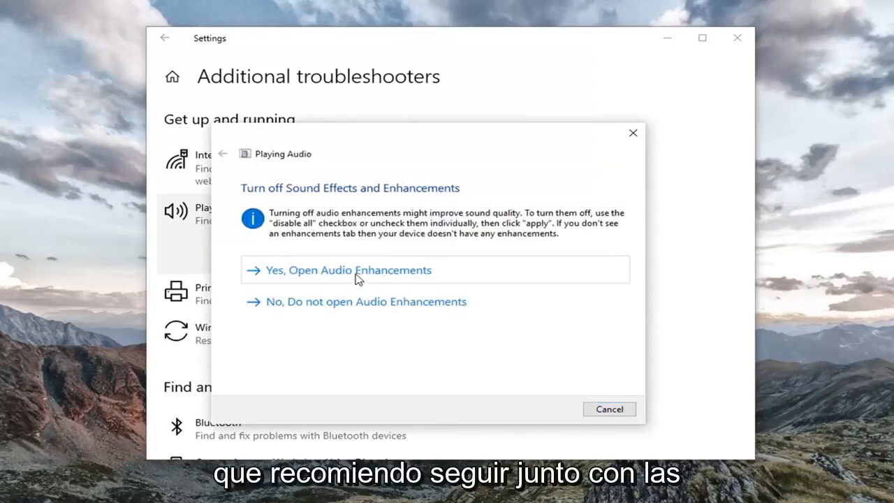
Step: Accept the speaker enhancement settings, complete the troubleshooter, and close Settings
{"action": "left_click", "coordinate": [347, 271]}
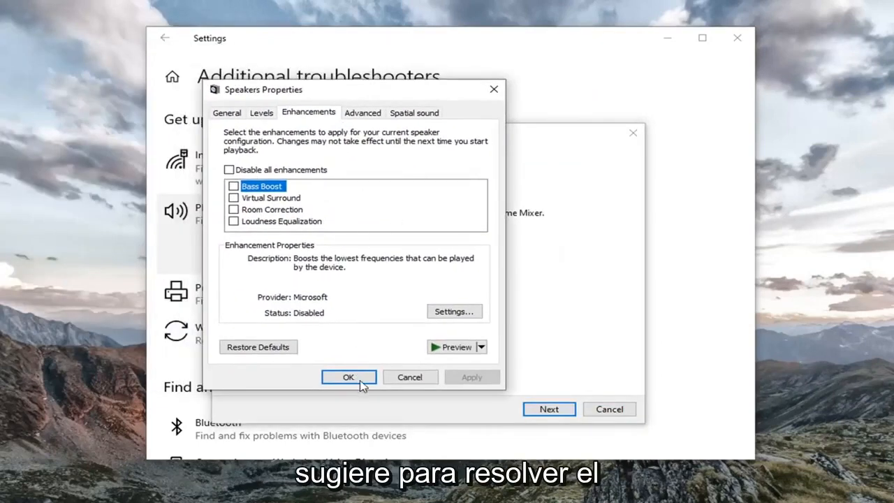
{"action": "left_click", "coordinate": [348, 377]}
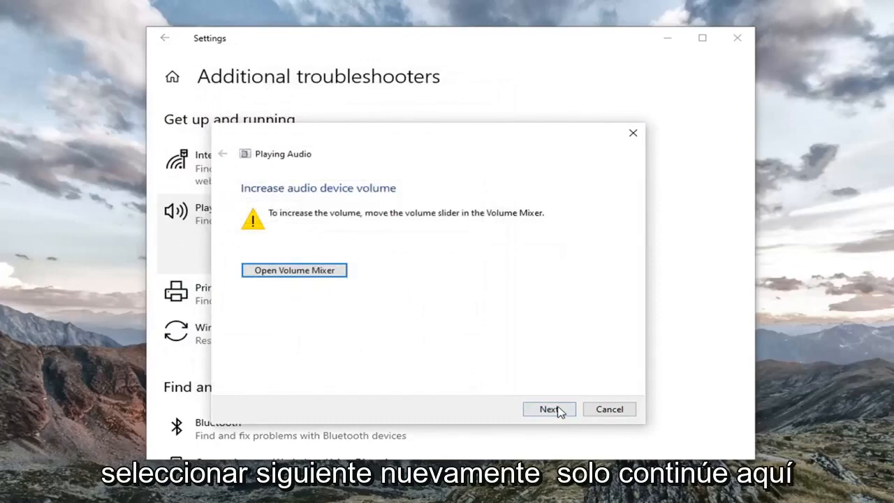
{"action": "left_click", "coordinate": [549, 409]}
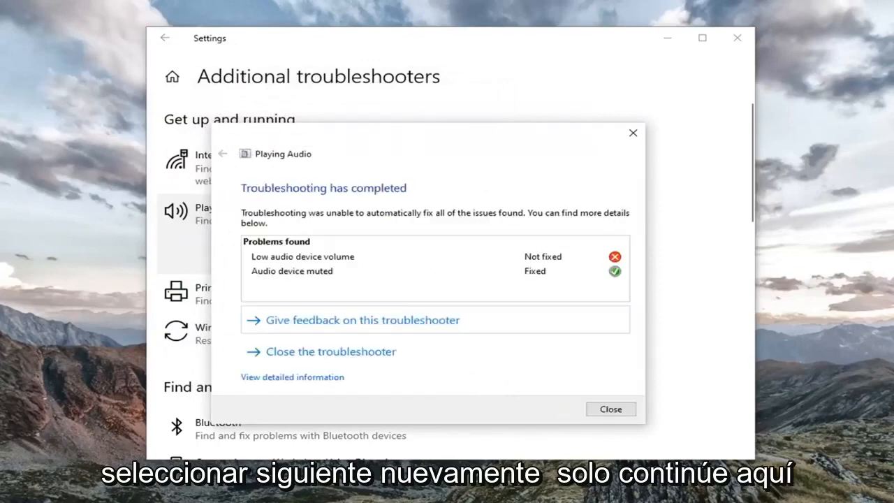
{"action": "left_click", "coordinate": [610, 409]}
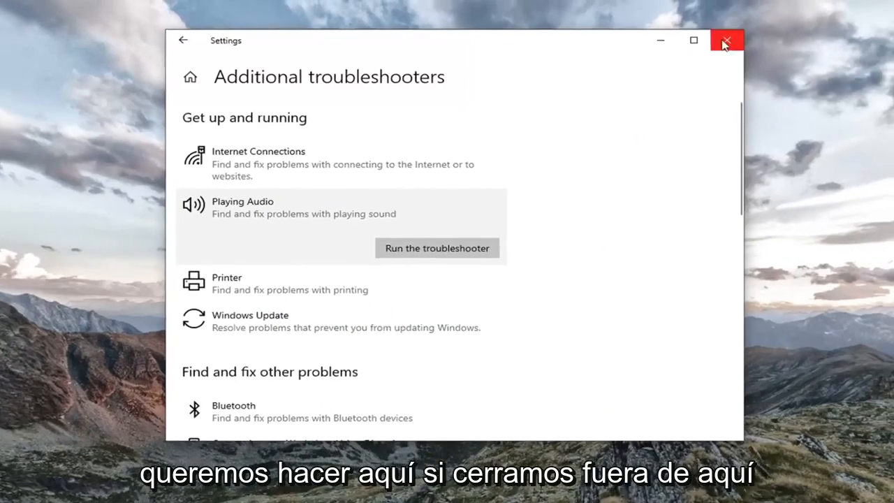
{"action": "left_click", "coordinate": [727, 39]}
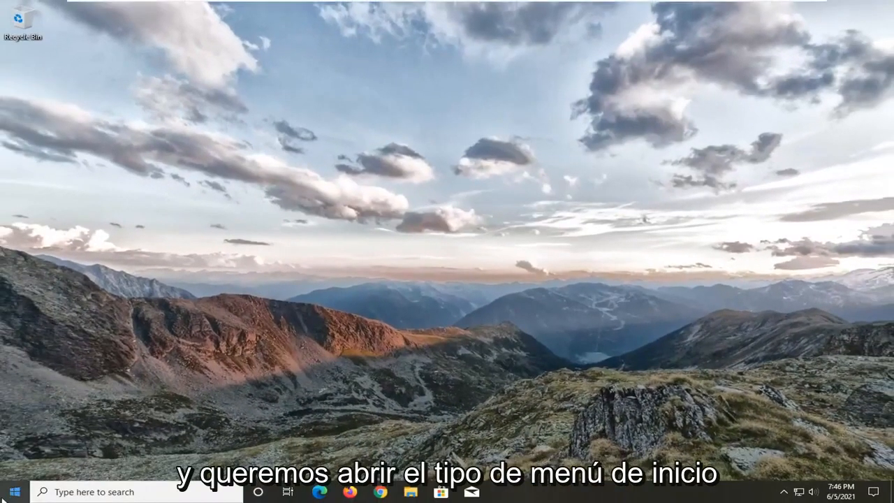
Step: Open Control Panel from Start search and view items as large icons
{"action": "left_click", "coordinate": [11, 491]}
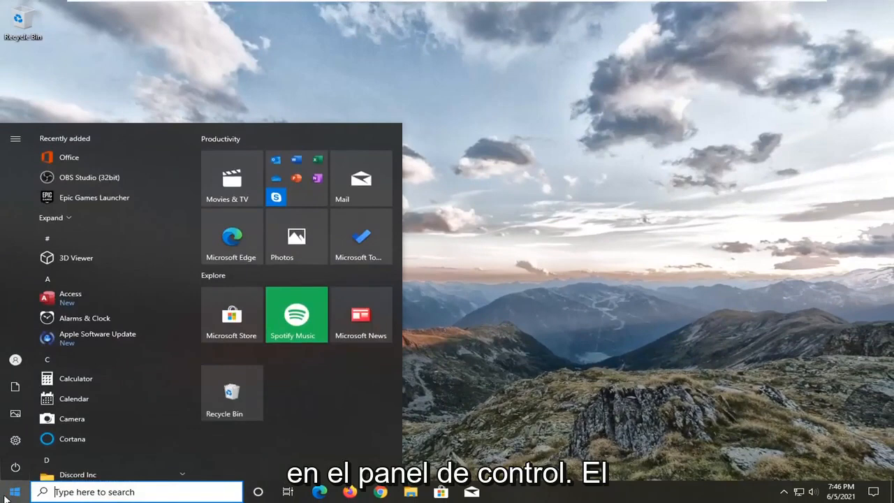
{"action": "type", "text": "control panel"}
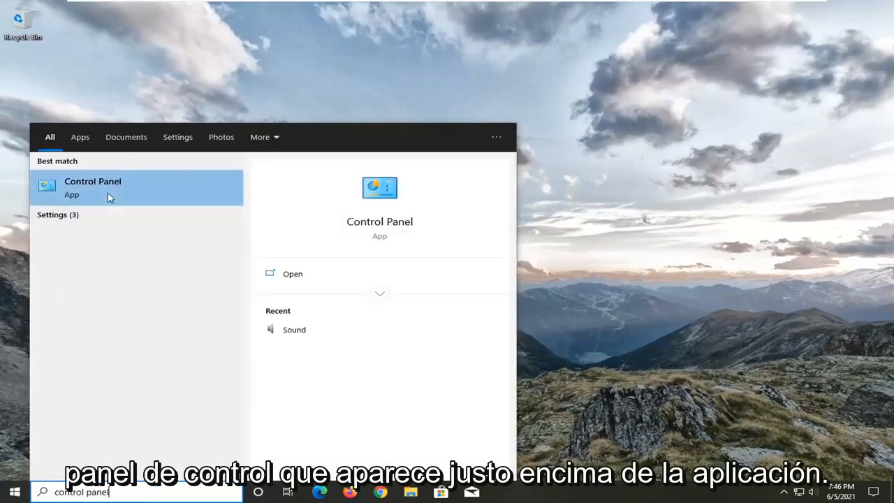
{"action": "left_click", "coordinate": [92, 187]}
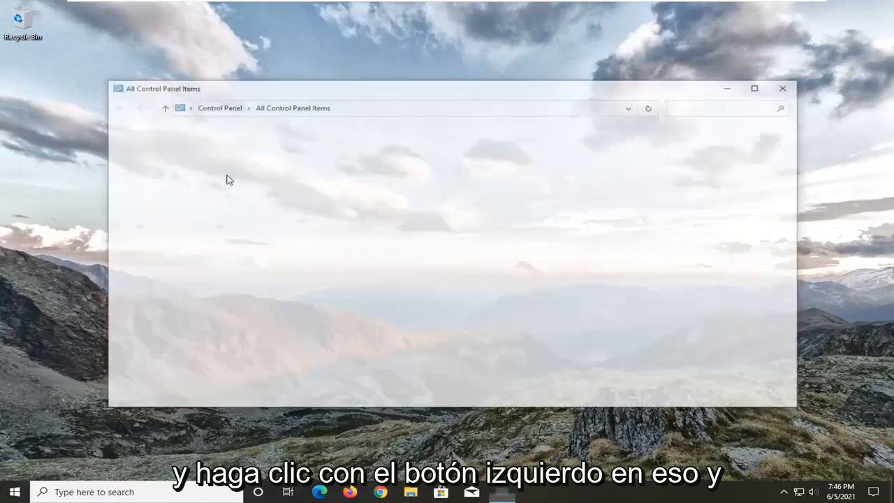
{"action": "left_click", "coordinate": [765, 109]}
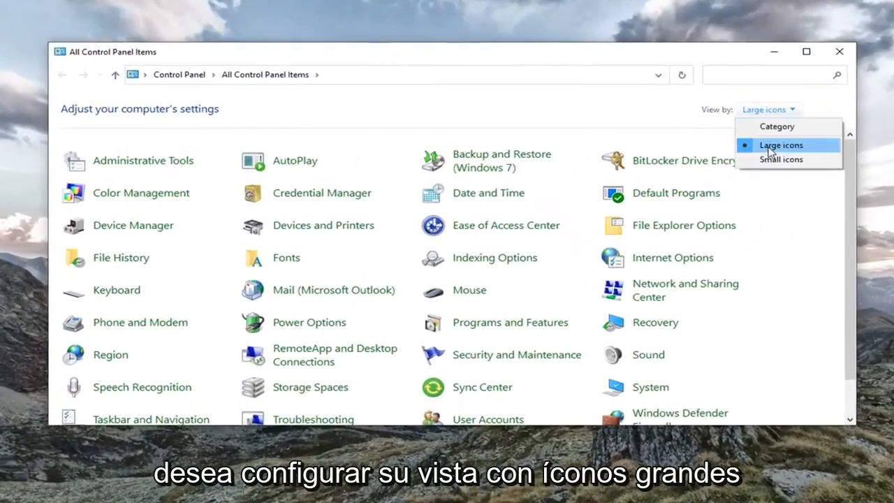
{"action": "left_click", "coordinate": [781, 145]}
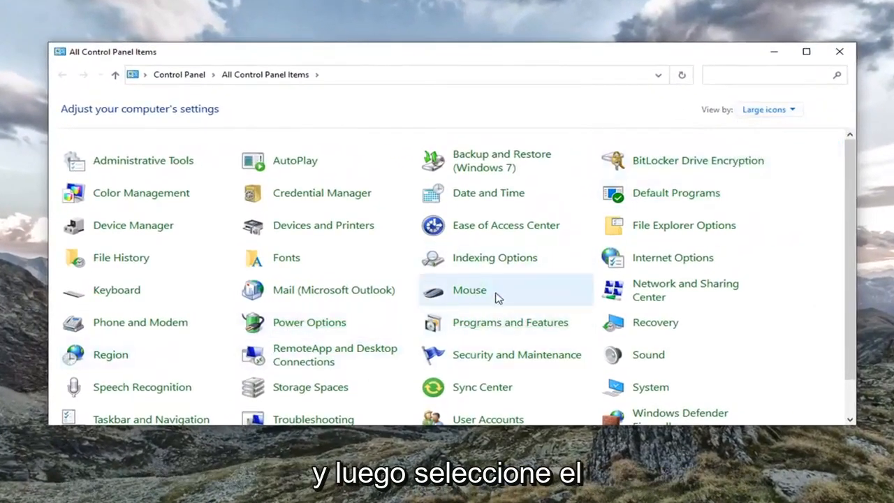
{"action": "mouse_move", "coordinate": [640, 354]}
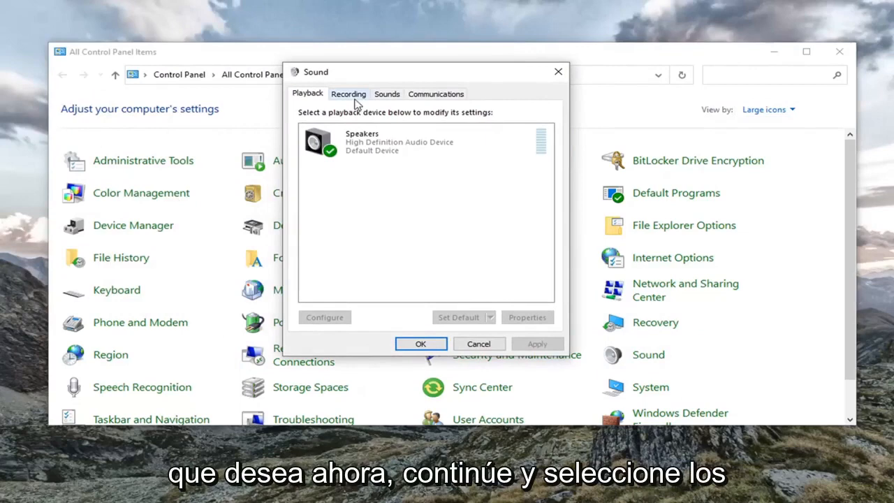
{"action": "mouse_move", "coordinate": [355, 104]}
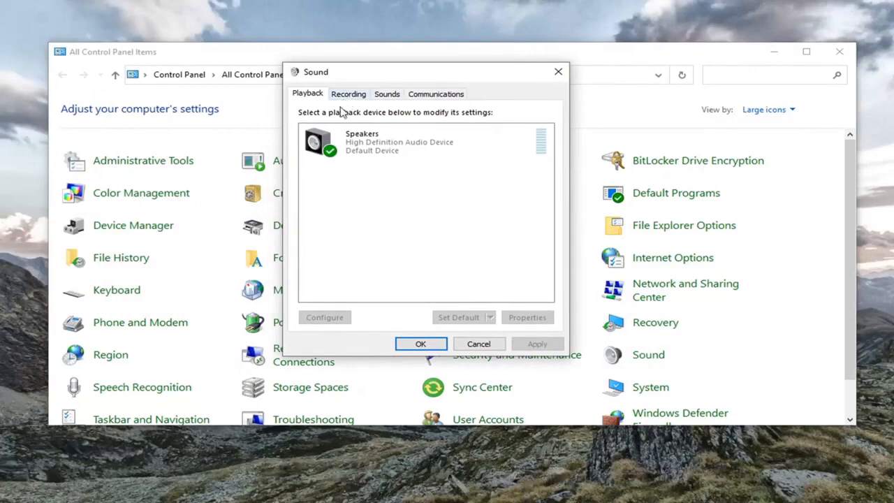
Step: Tick 'Disable all enhancements' in Speakers properties and apply it
{"action": "left_click", "coordinate": [420, 142]}
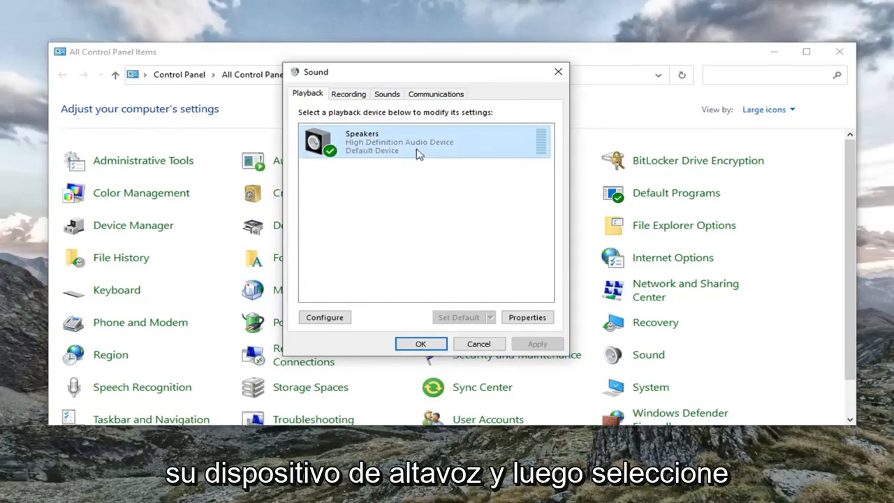
{"action": "left_click", "coordinate": [528, 317]}
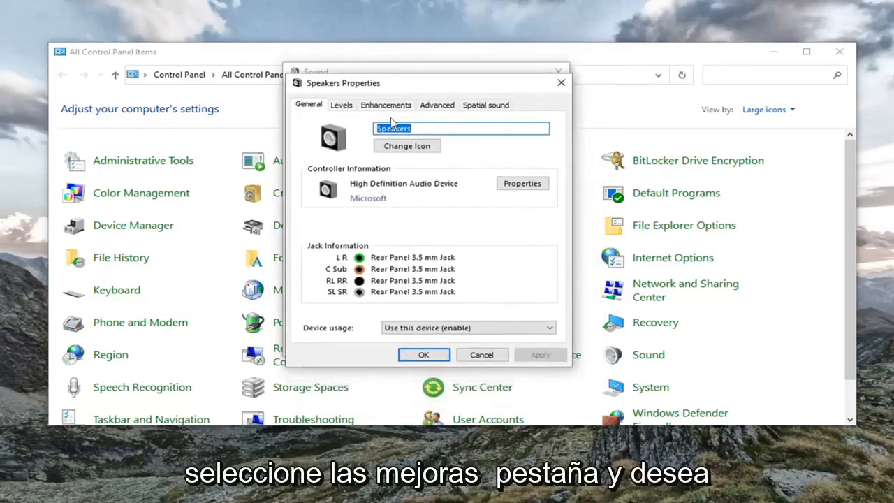
{"action": "left_click", "coordinate": [386, 105]}
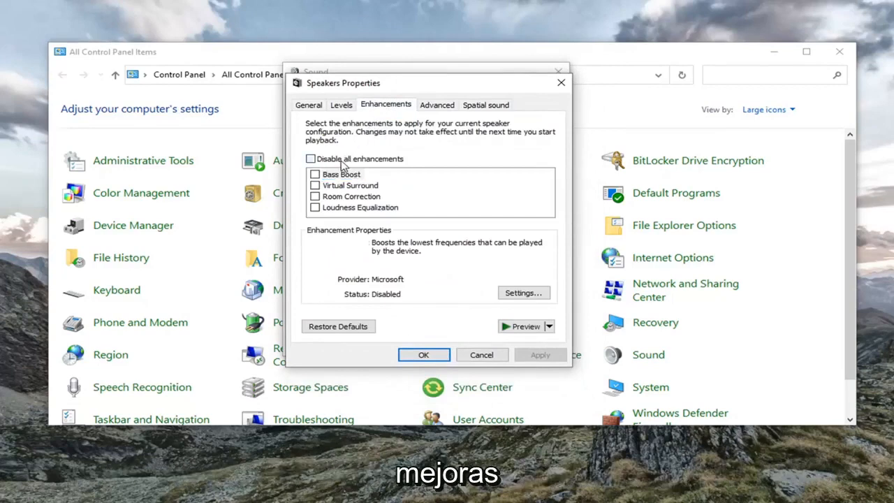
{"action": "left_click", "coordinate": [311, 158]}
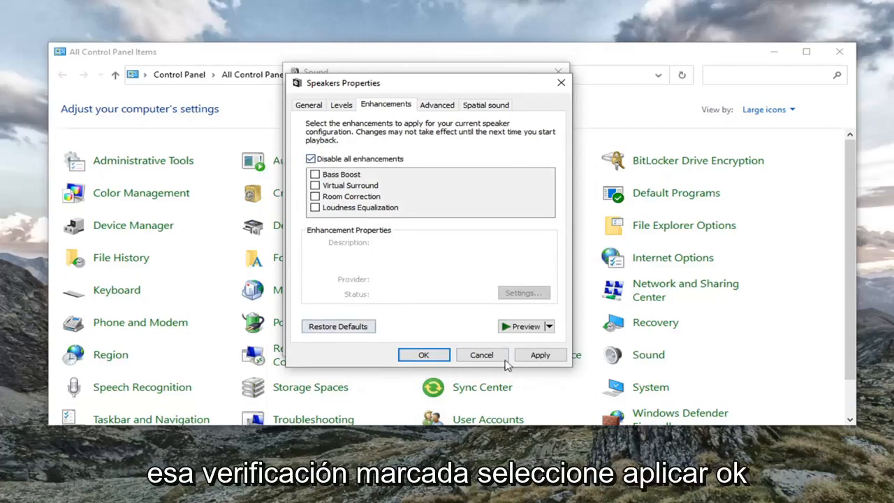
{"action": "left_click", "coordinate": [424, 355]}
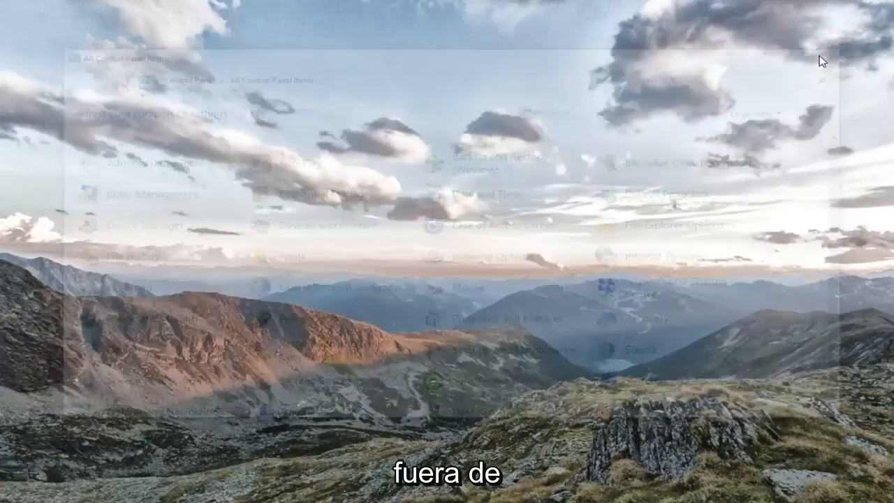
Step: Open Device Manager via Start search and expand 'Sound, video and game controllers'
{"action": "type", "text": "d"}
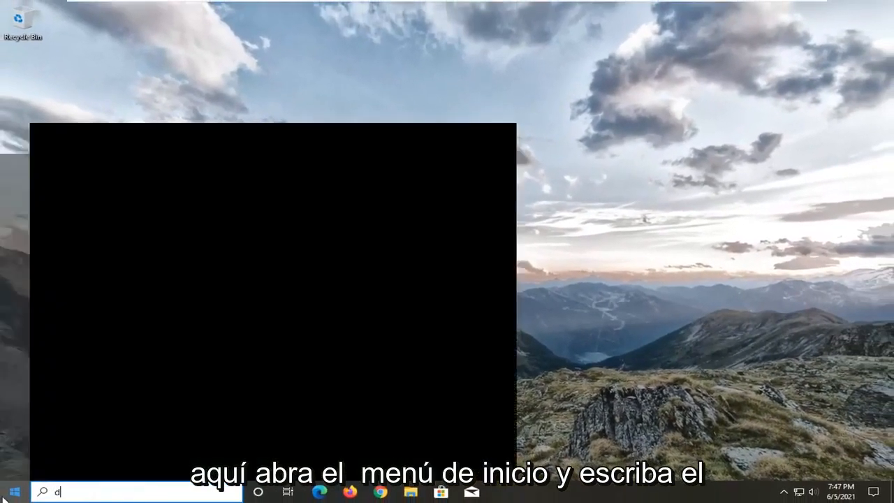
{"action": "type", "text": "evice manager"}
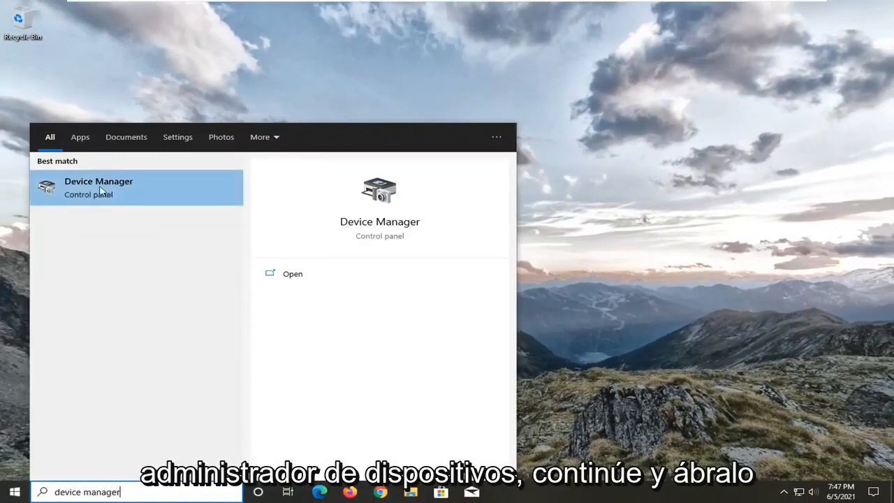
{"action": "left_click", "coordinate": [99, 188]}
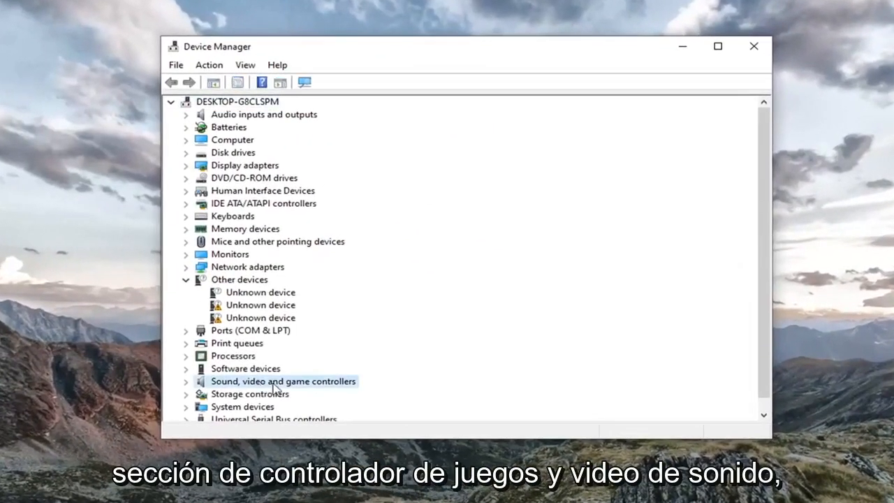
{"action": "double_click", "coordinate": [283, 381]}
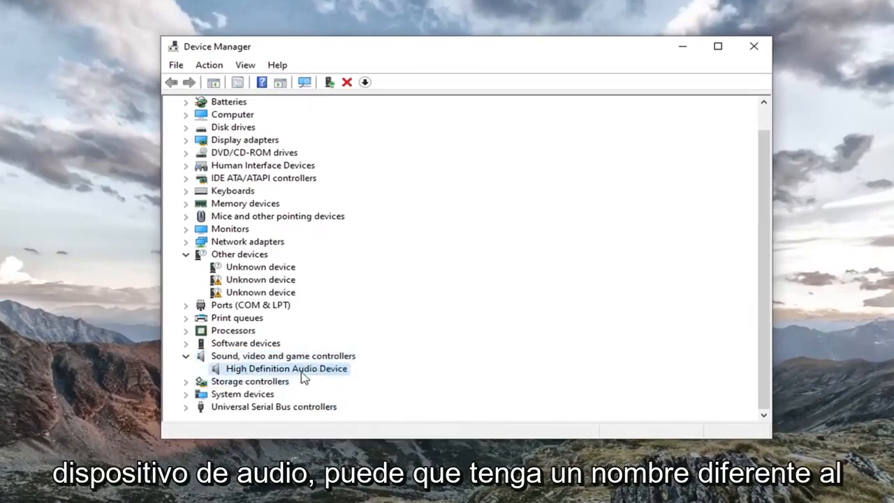
Step: Choose the High Definition Audio Device driver from the computer's list and proceed
{"action": "right_click", "coordinate": [287, 368]}
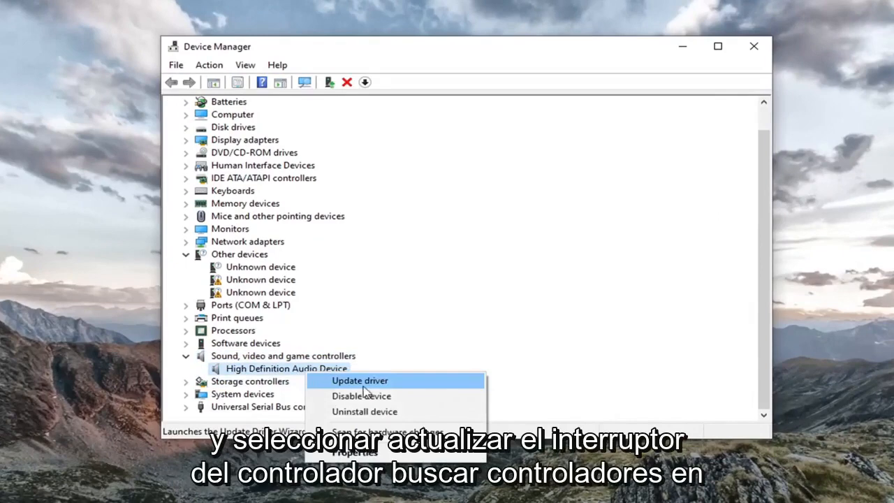
{"action": "left_click", "coordinate": [360, 381]}
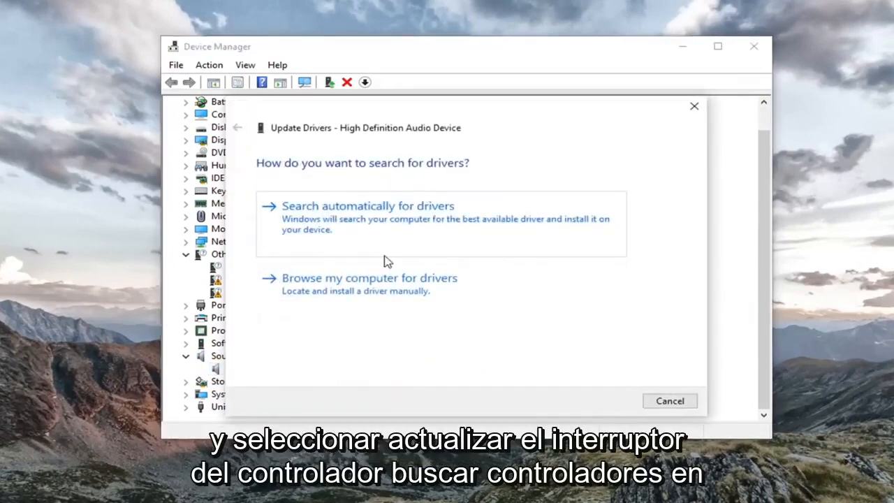
{"action": "left_click", "coordinate": [369, 278]}
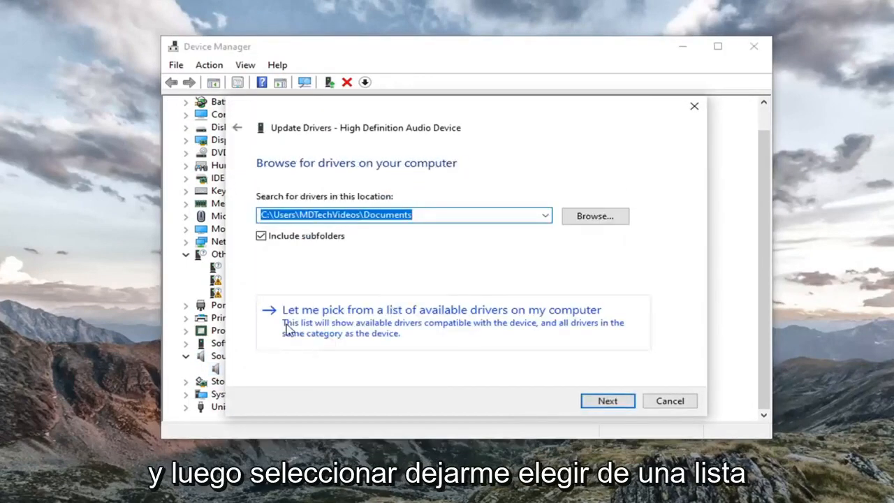
{"action": "mouse_move", "coordinate": [323, 325]}
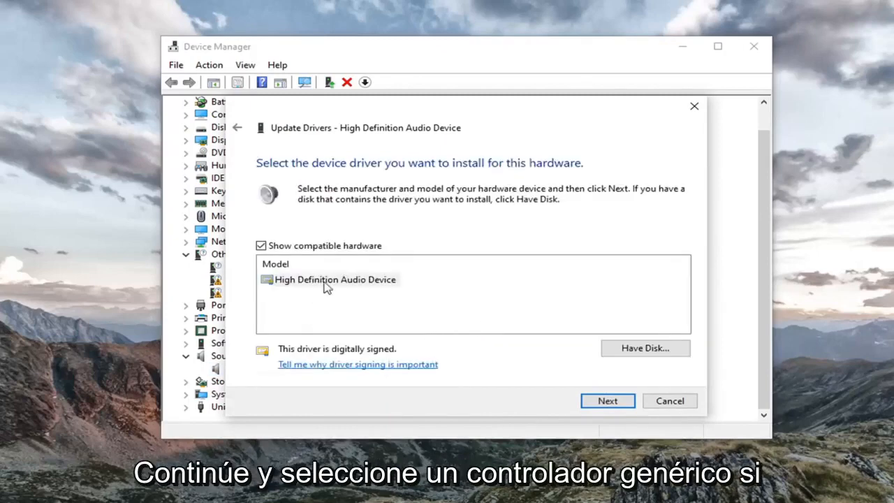
{"action": "left_click", "coordinate": [335, 279]}
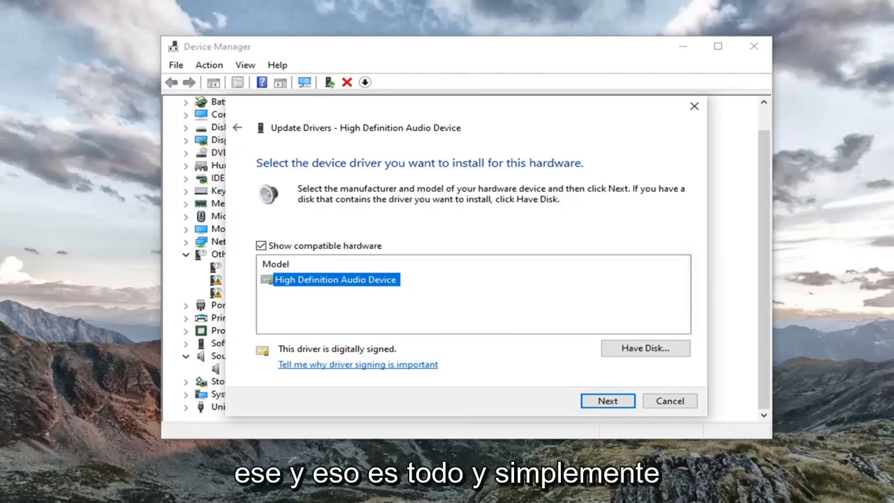
{"action": "left_click", "coordinate": [607, 400]}
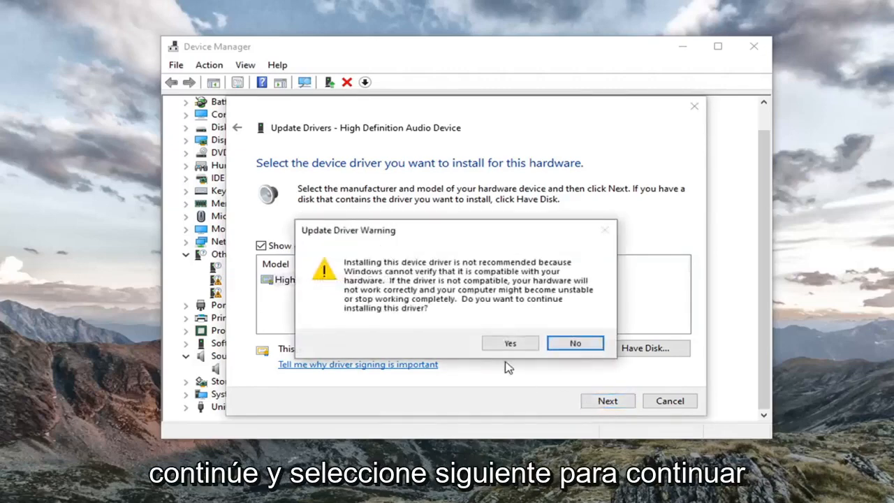
Step: Confirm the driver installation, close the wizard, and restart now
{"action": "left_click", "coordinate": [510, 343]}
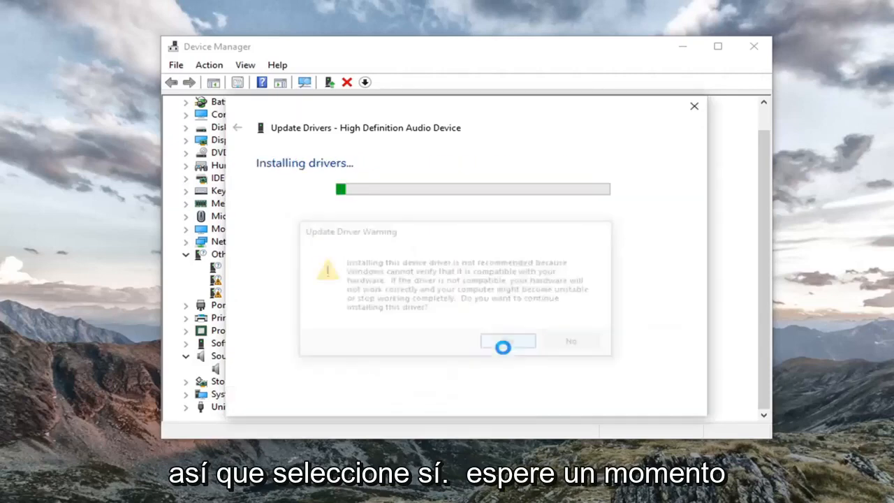
{"action": "left_click", "coordinate": [508, 340]}
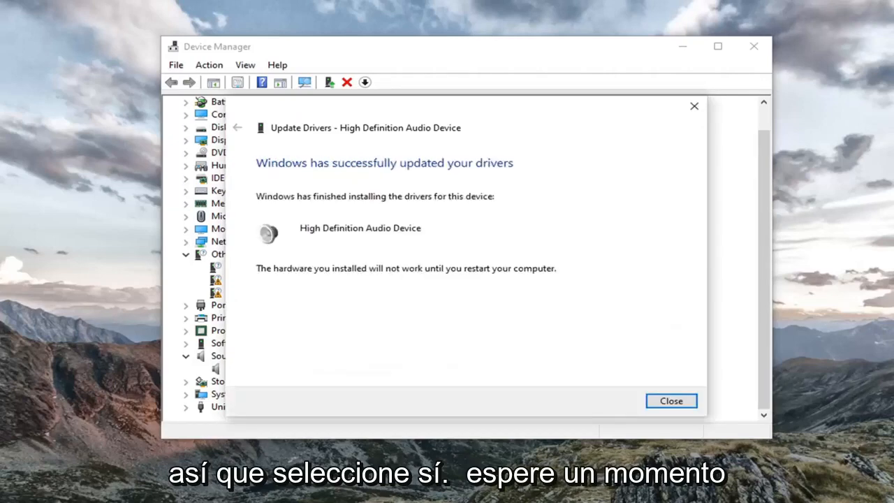
{"action": "mouse_move", "coordinate": [665, 380]}
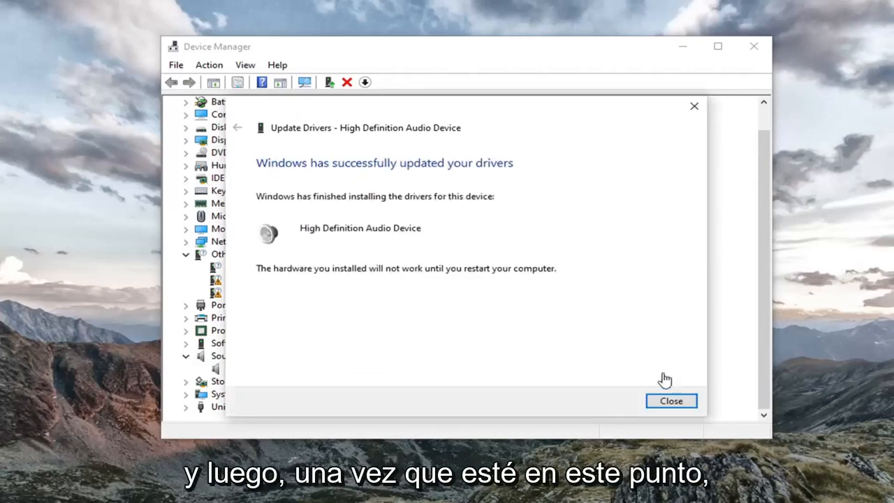
{"action": "left_click", "coordinate": [671, 400]}
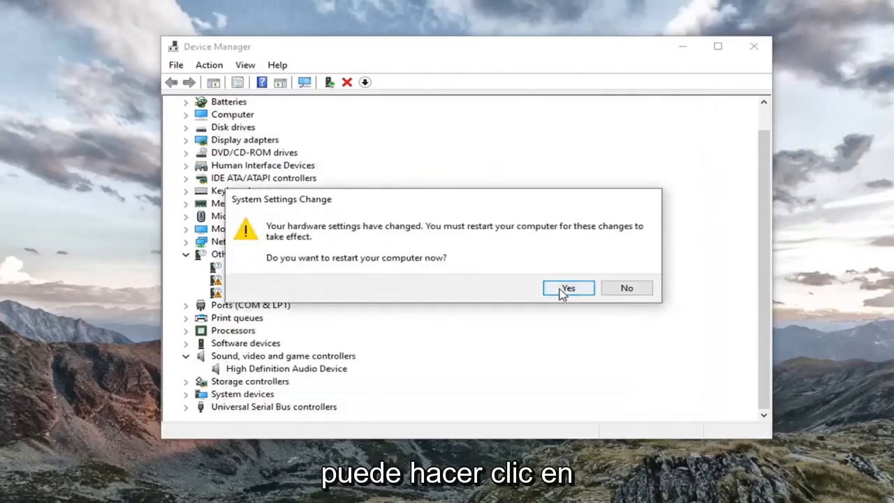
{"action": "left_click", "coordinate": [568, 288]}
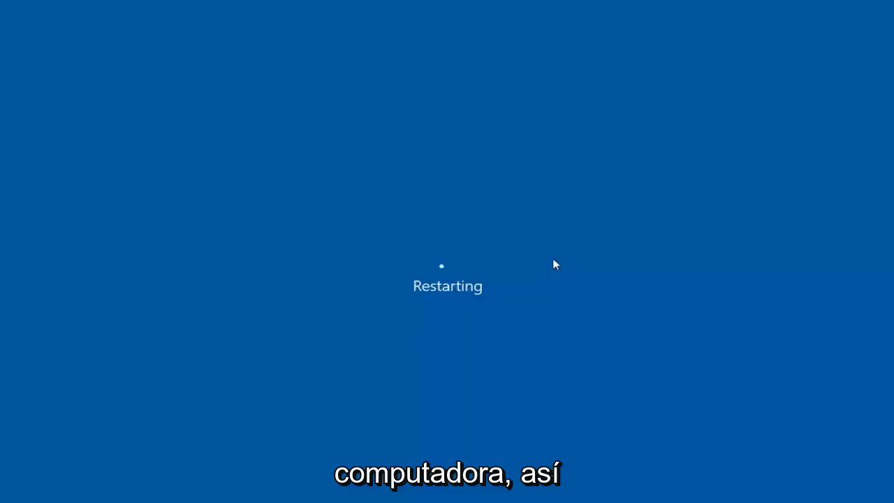